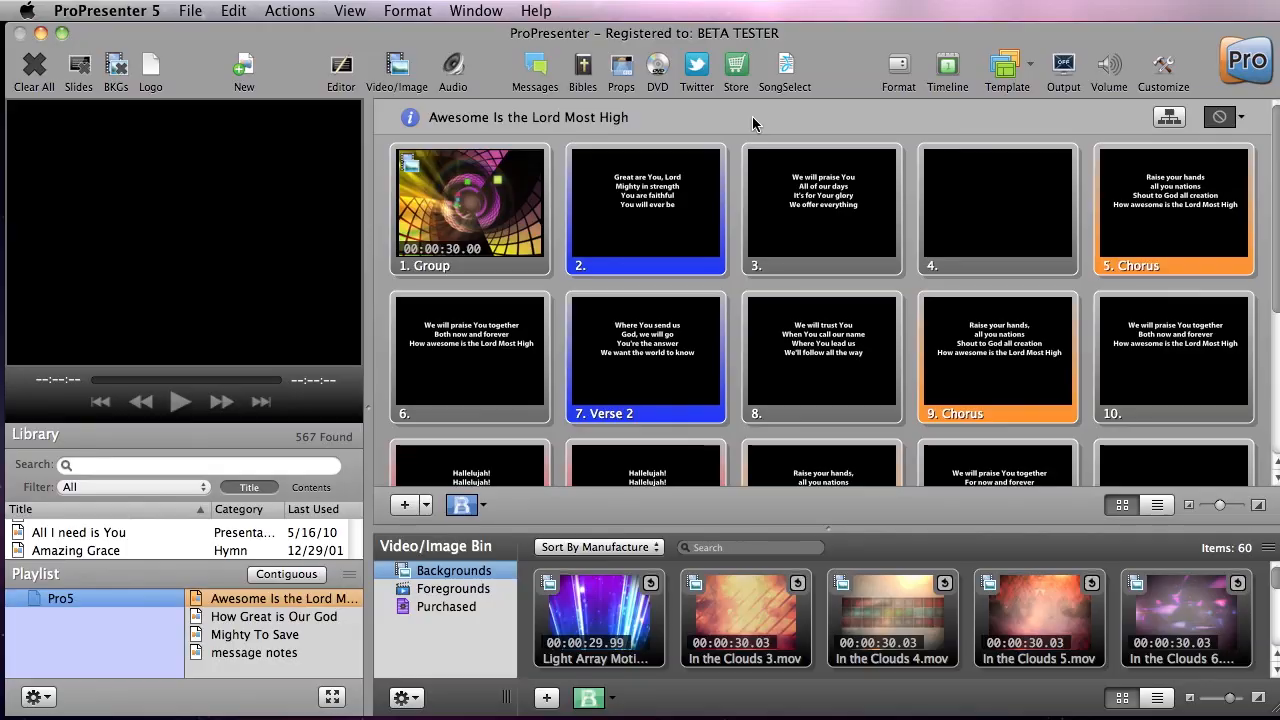
Step: Load John 3:16-20 (KJV) and apply bible Template 1, previewing verse 16
click(582, 70)
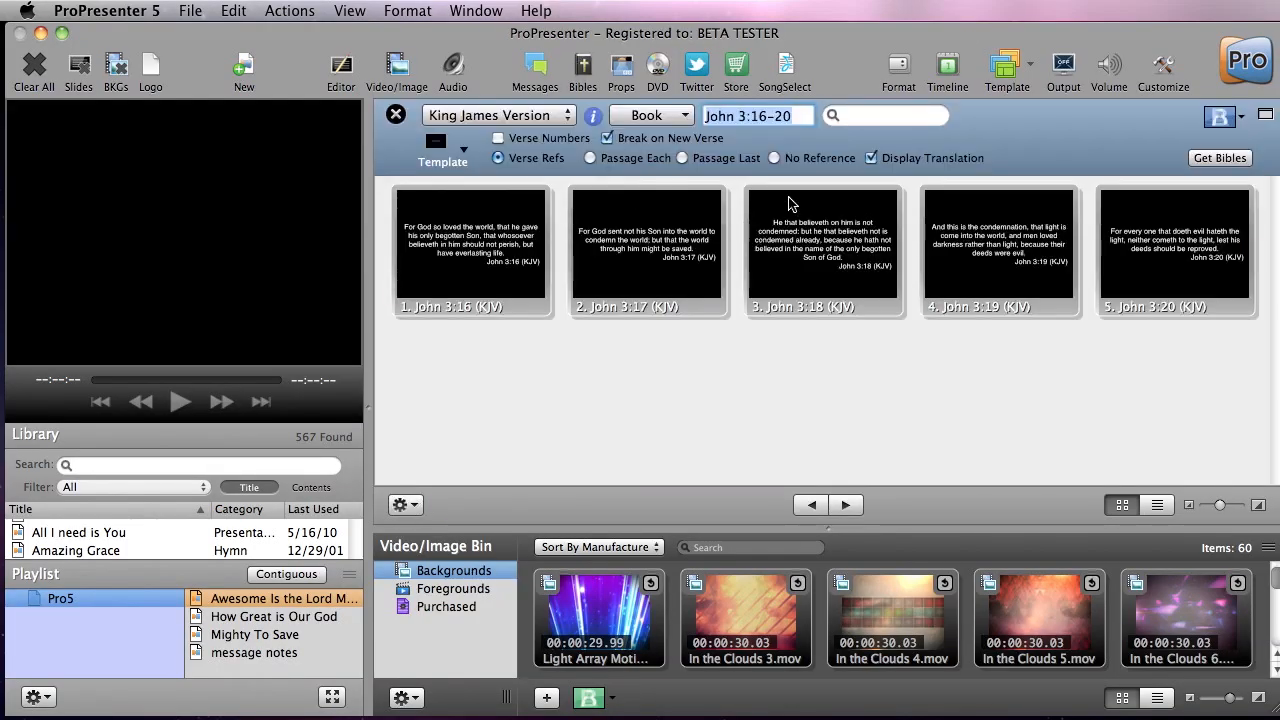
mouse_move(623, 210)
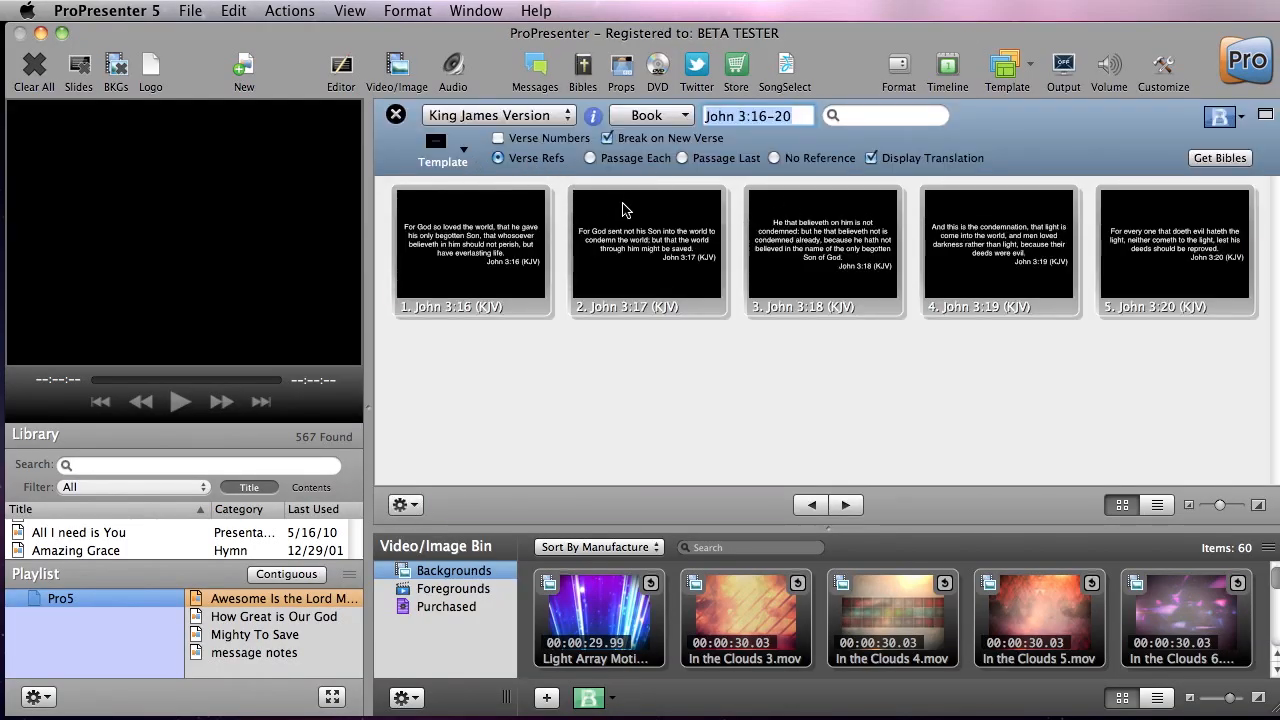
click(442, 150)
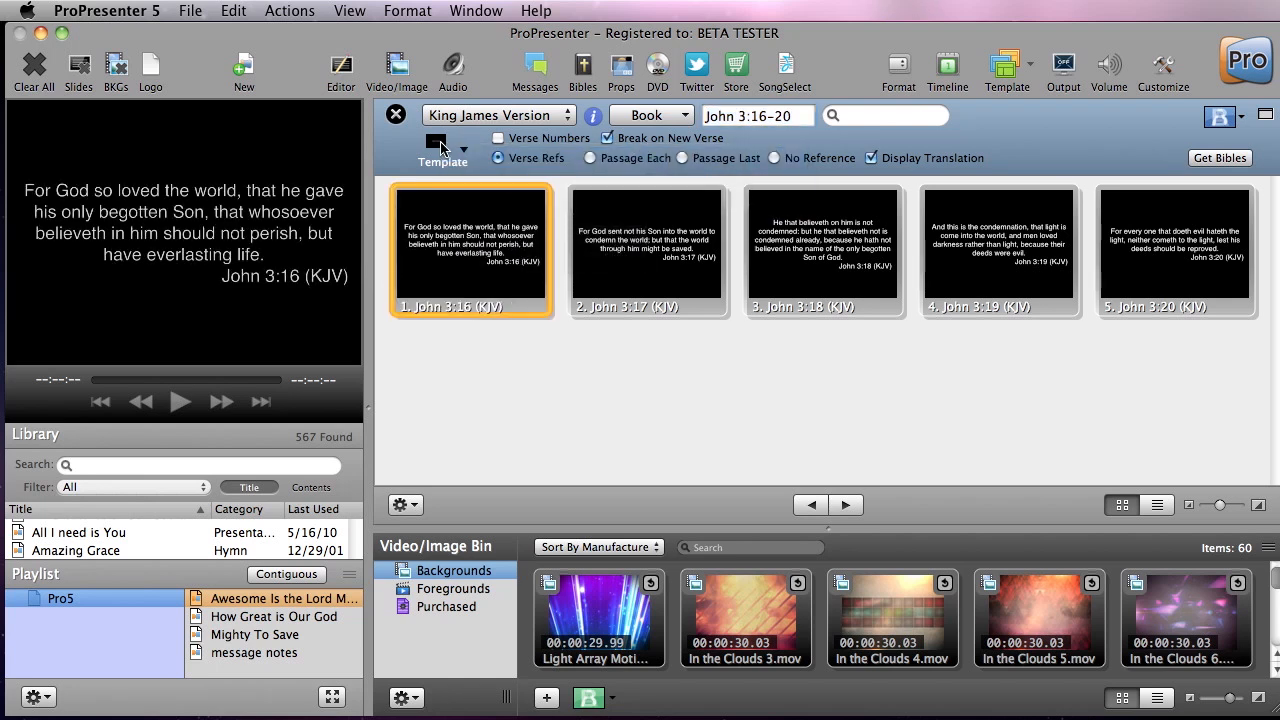
click(443, 150)
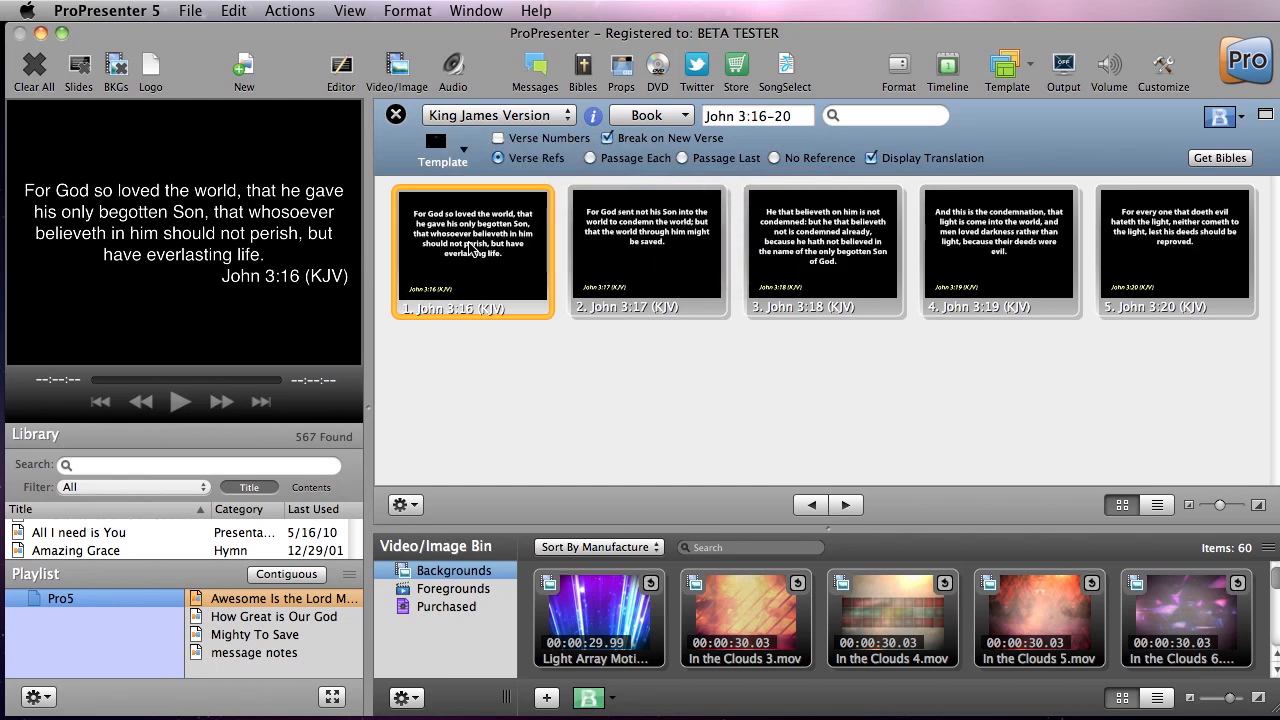
click(471, 248)
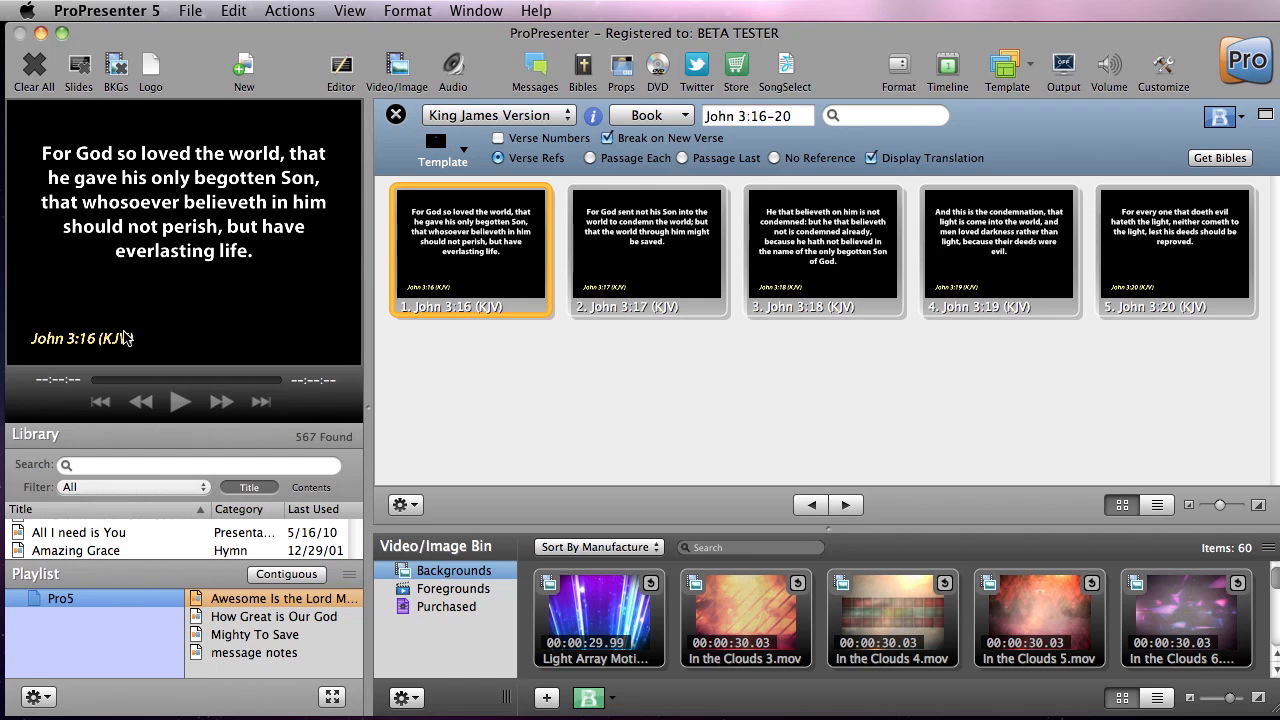
mouse_move(94, 344)
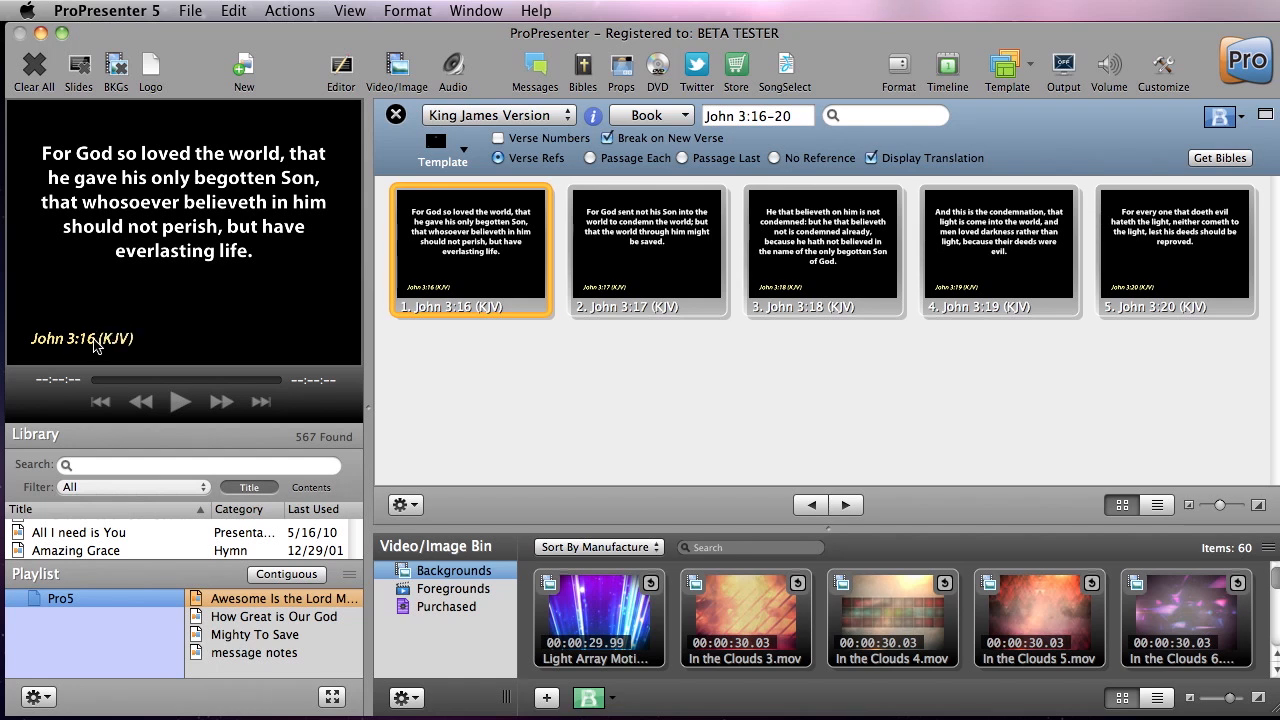
Step: Edit the bible template group, naming the verse box 'Bible Text' and assigning the reference box's role
click(441, 150)
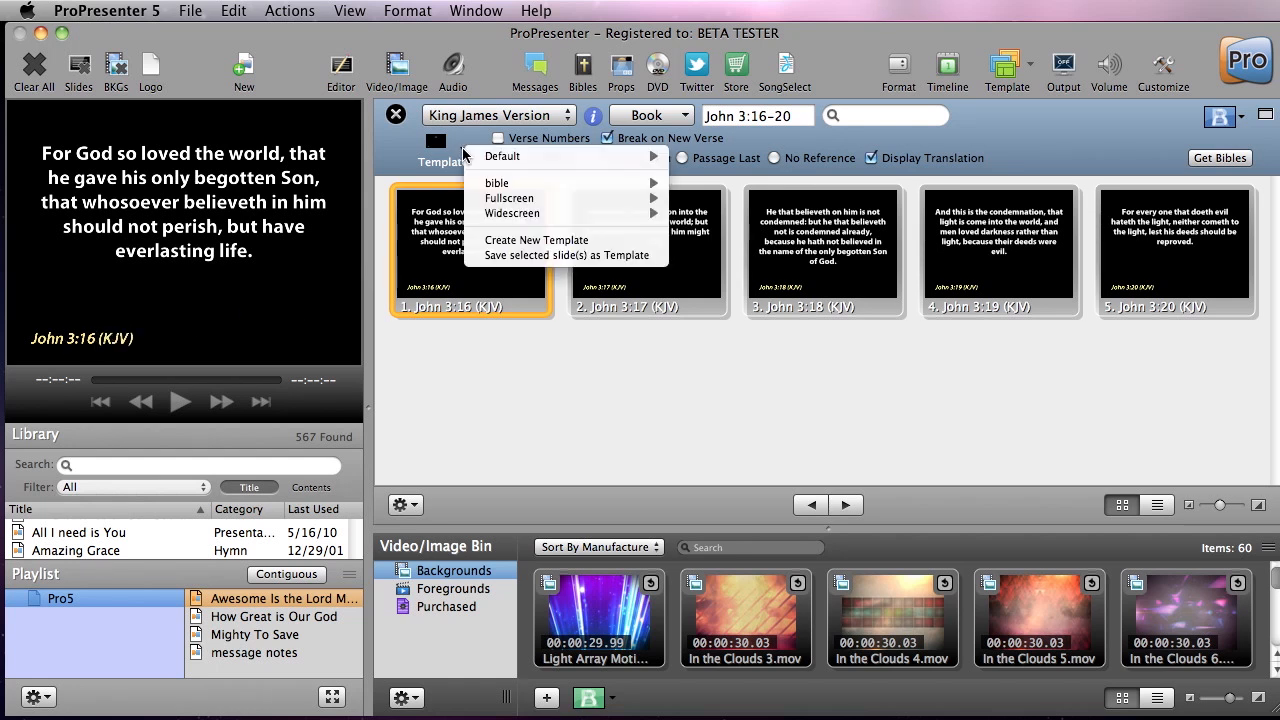
mouse_move(497, 183)
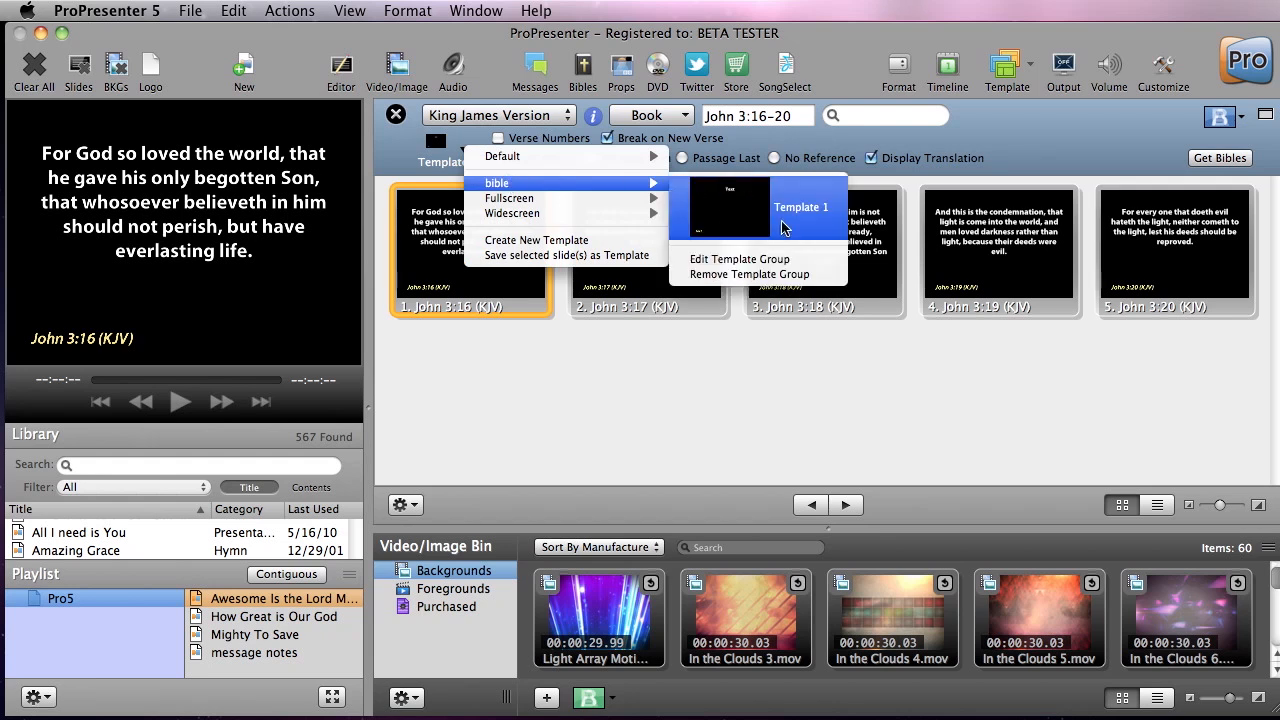
click(739, 259)
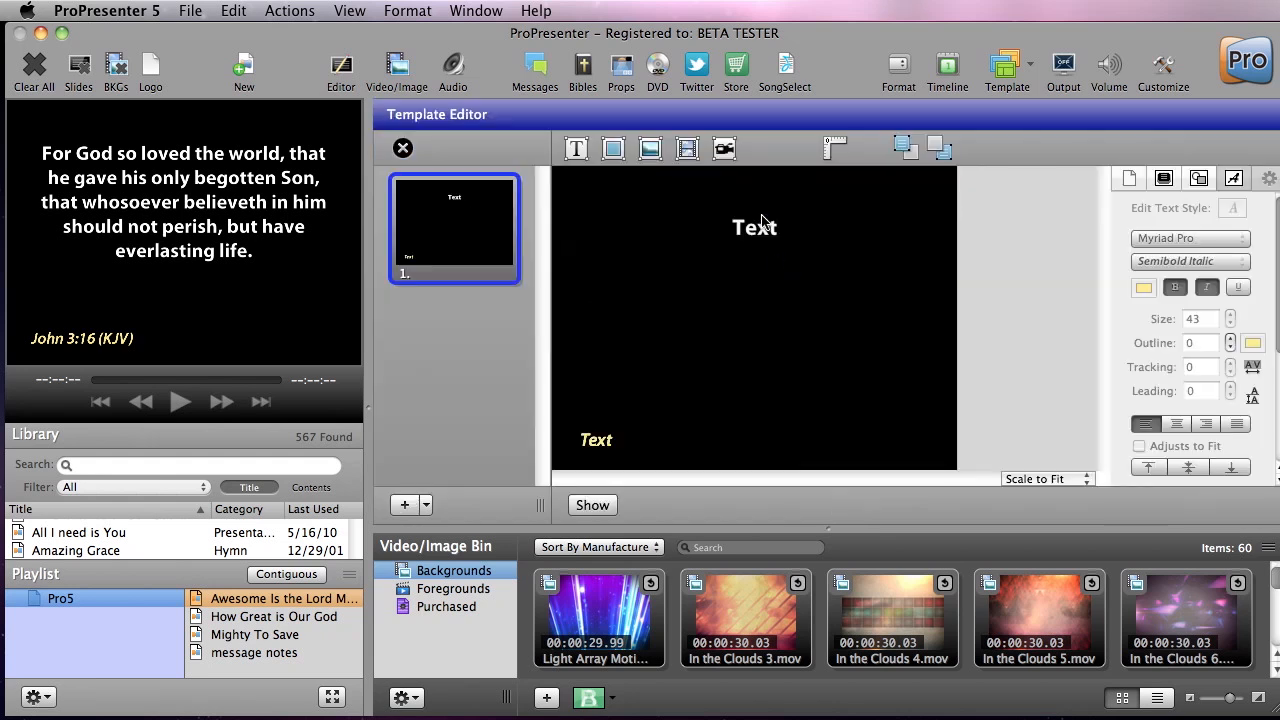
click(754, 227)
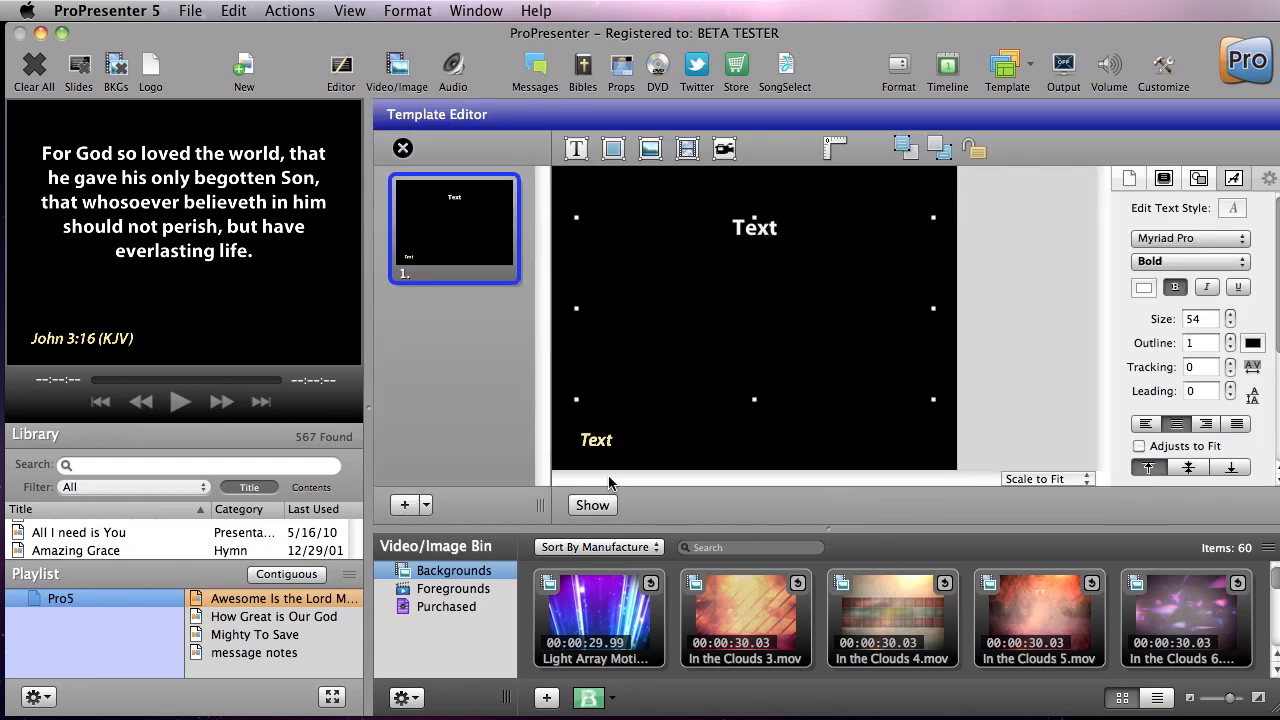
mouse_move(735, 275)
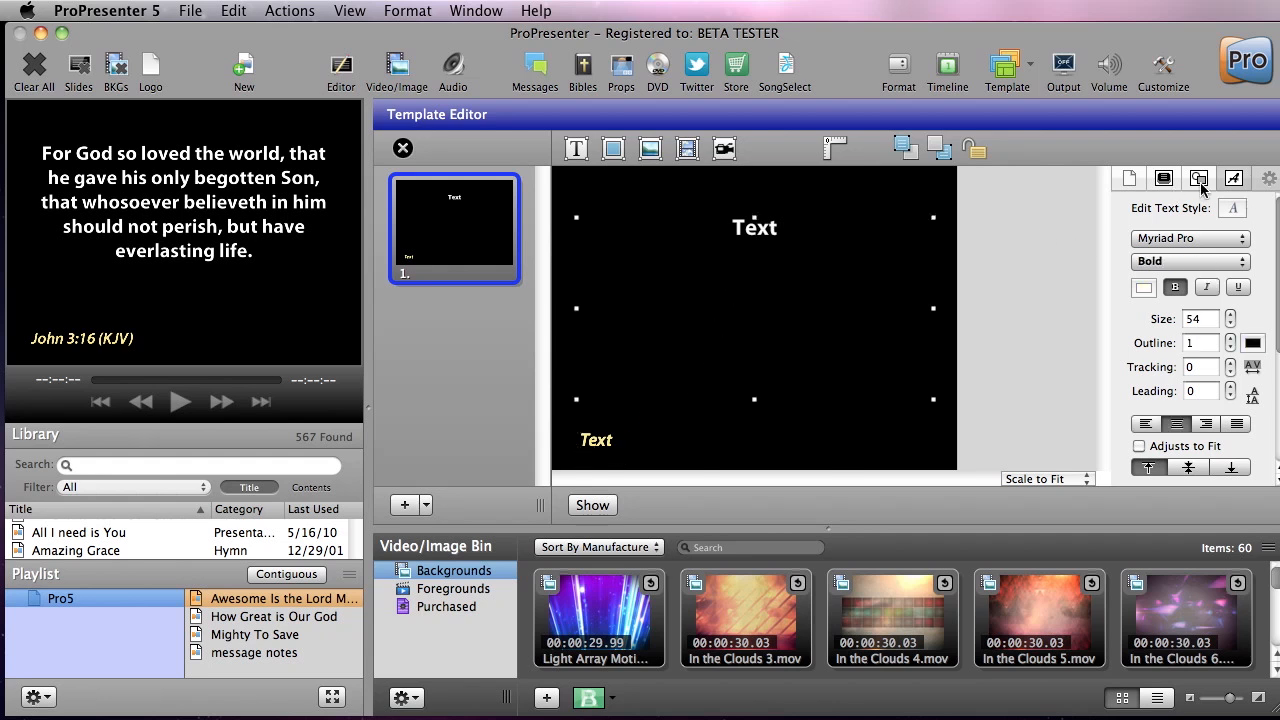
click(1199, 178)
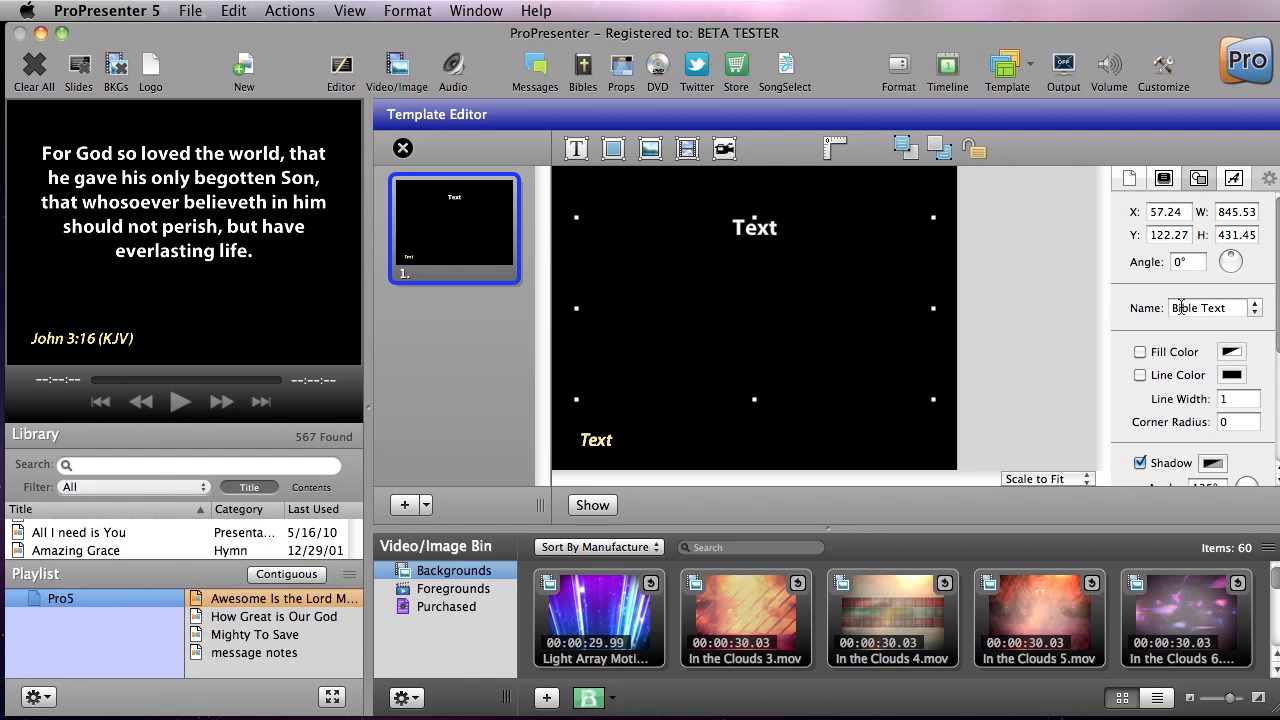
mouse_move(540, 388)
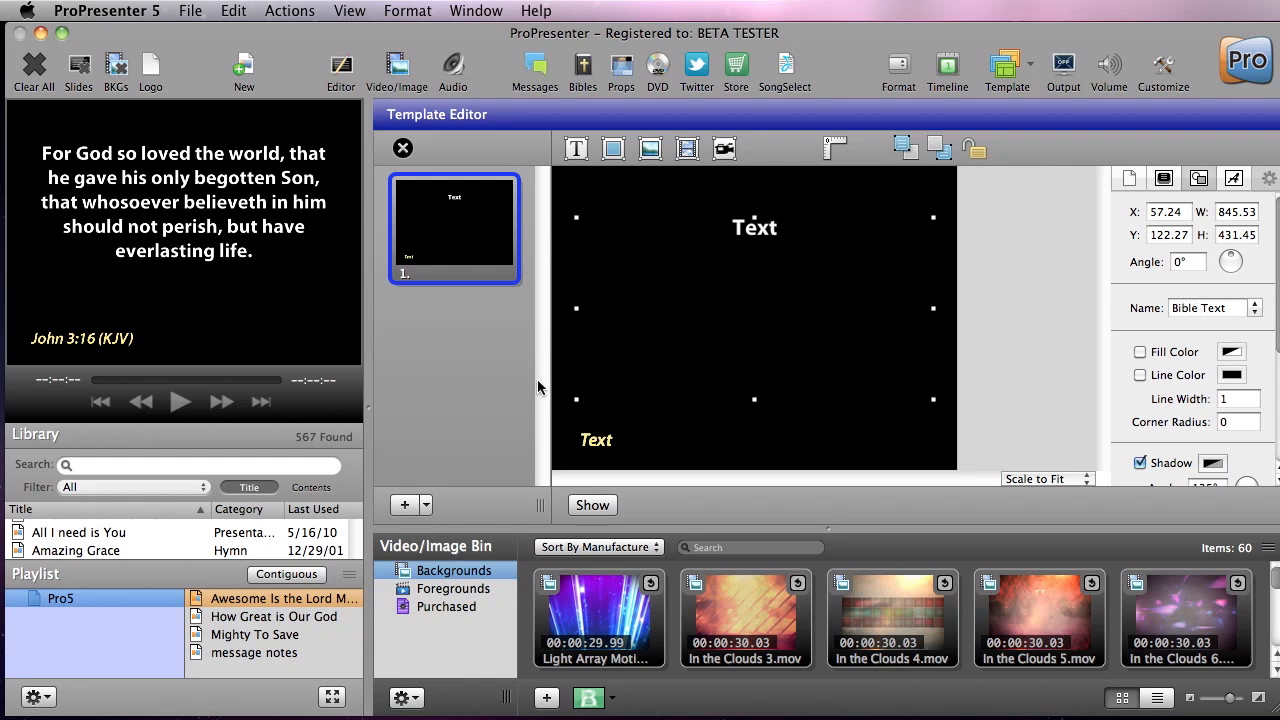
click(595, 440)
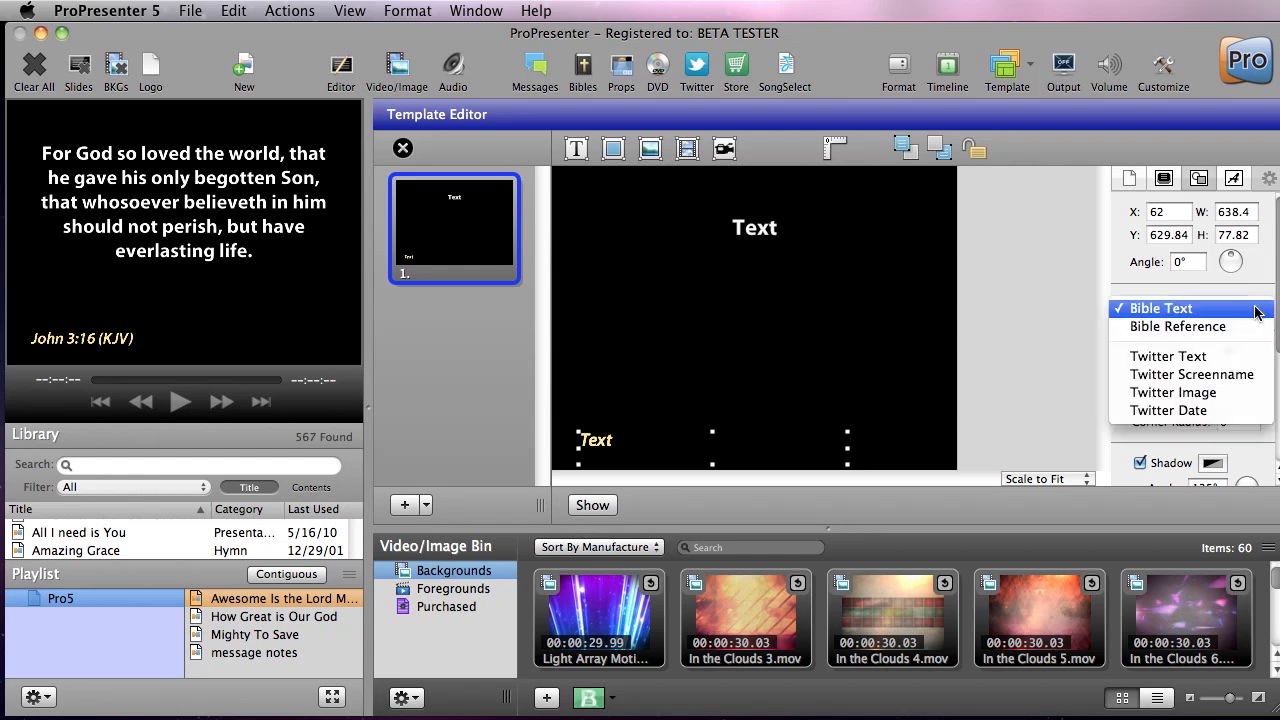
click(1178, 326)
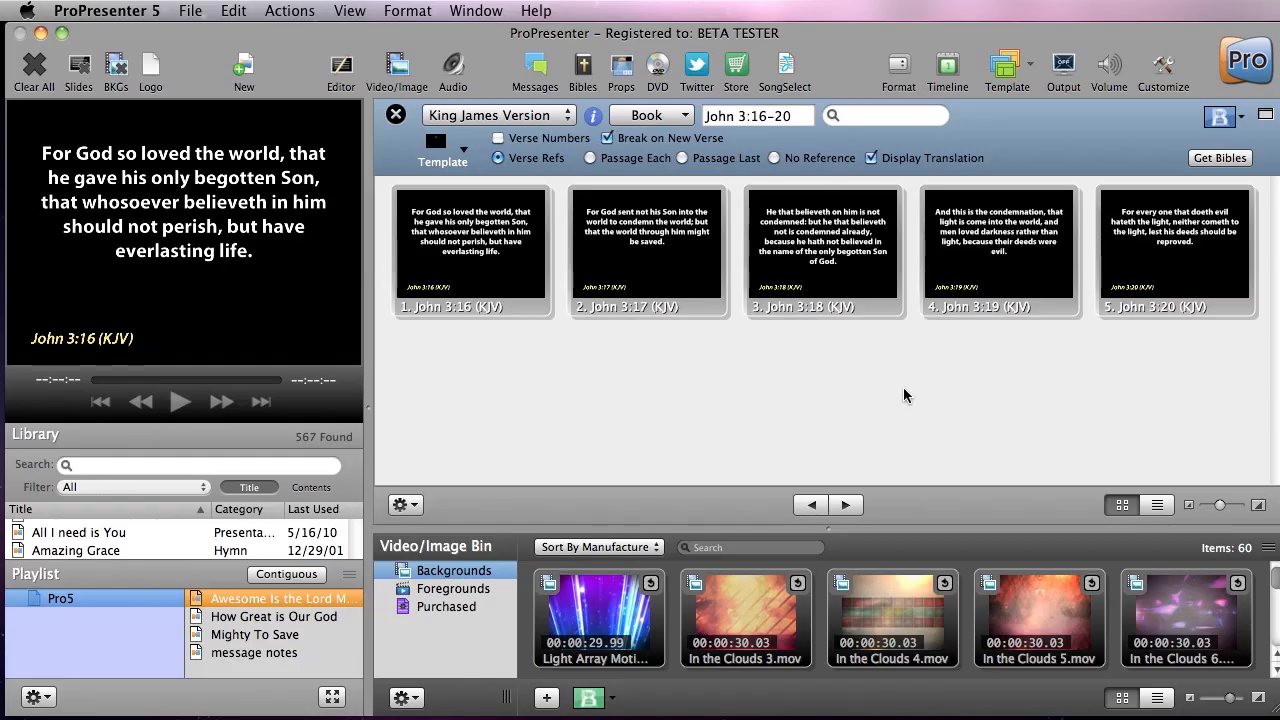
mouse_move(424, 462)
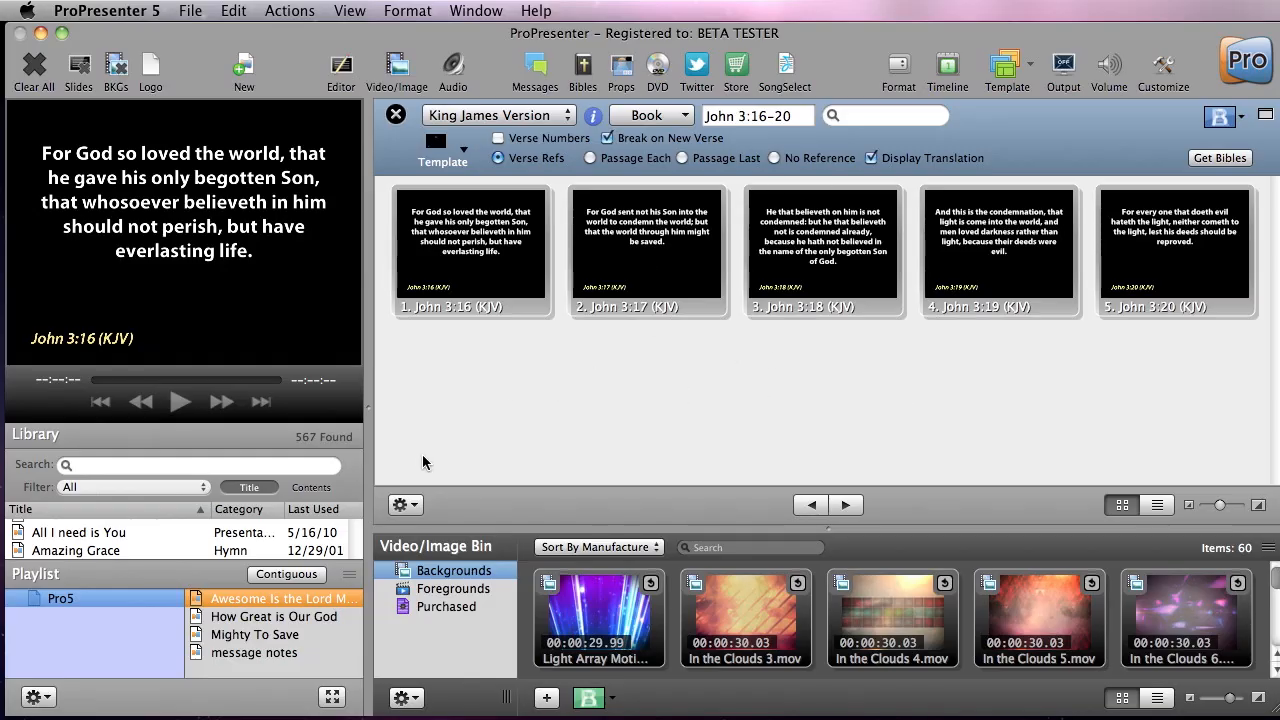
Step: Add the five John 3:16-20 slides to 'message notes' via the gear menu
click(399, 504)
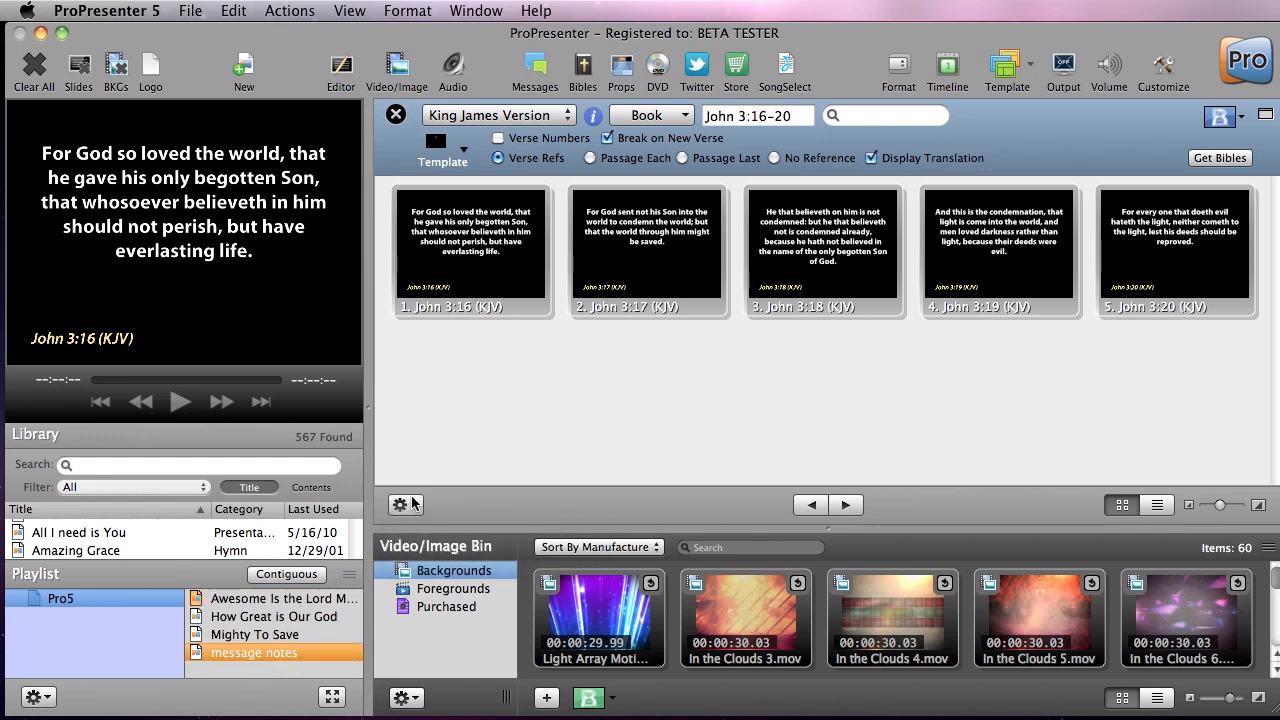
click(399, 504)
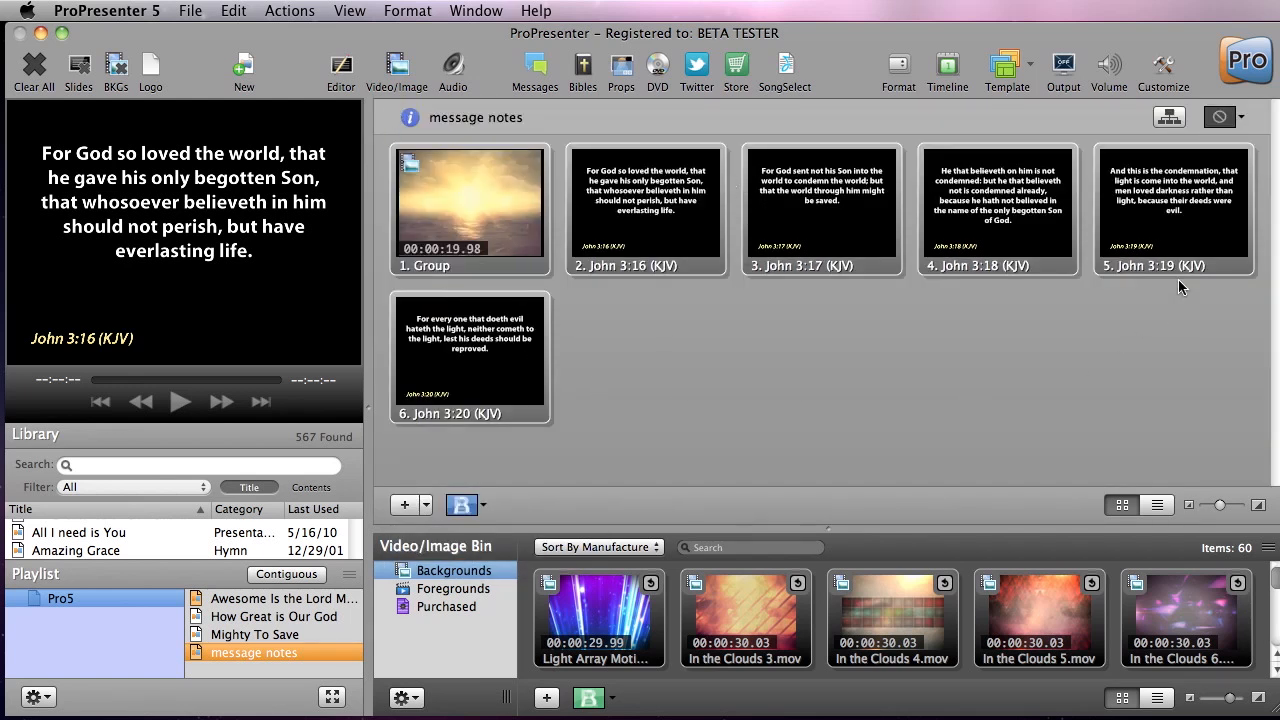
mouse_move(635, 152)
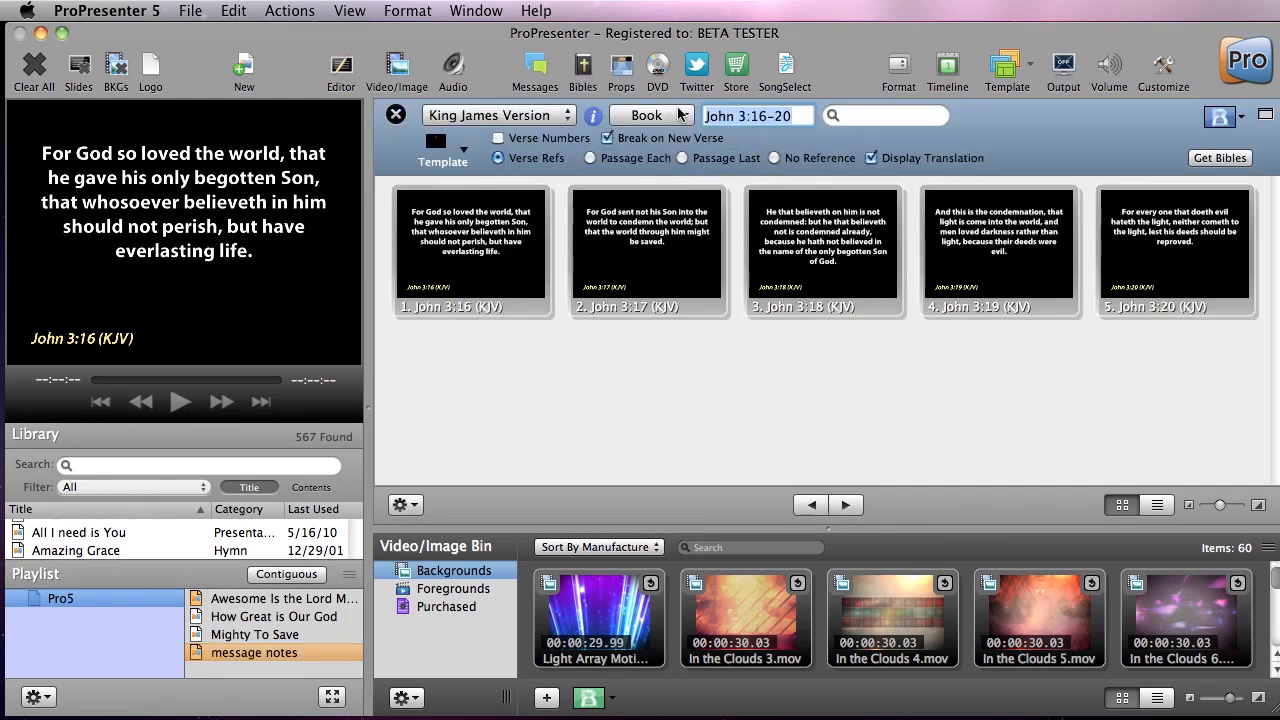
Step: Select Genesis 1:1-3 and append those verse slides to message notes
click(651, 115)
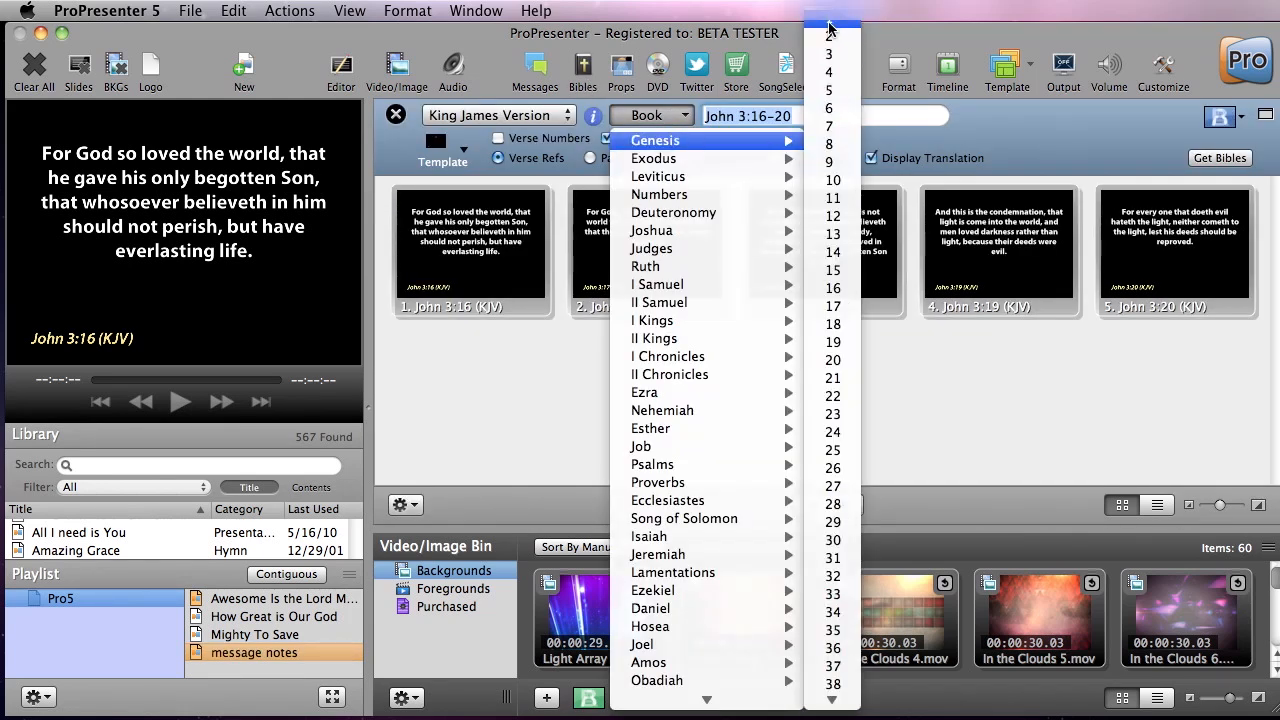
click(655, 140)
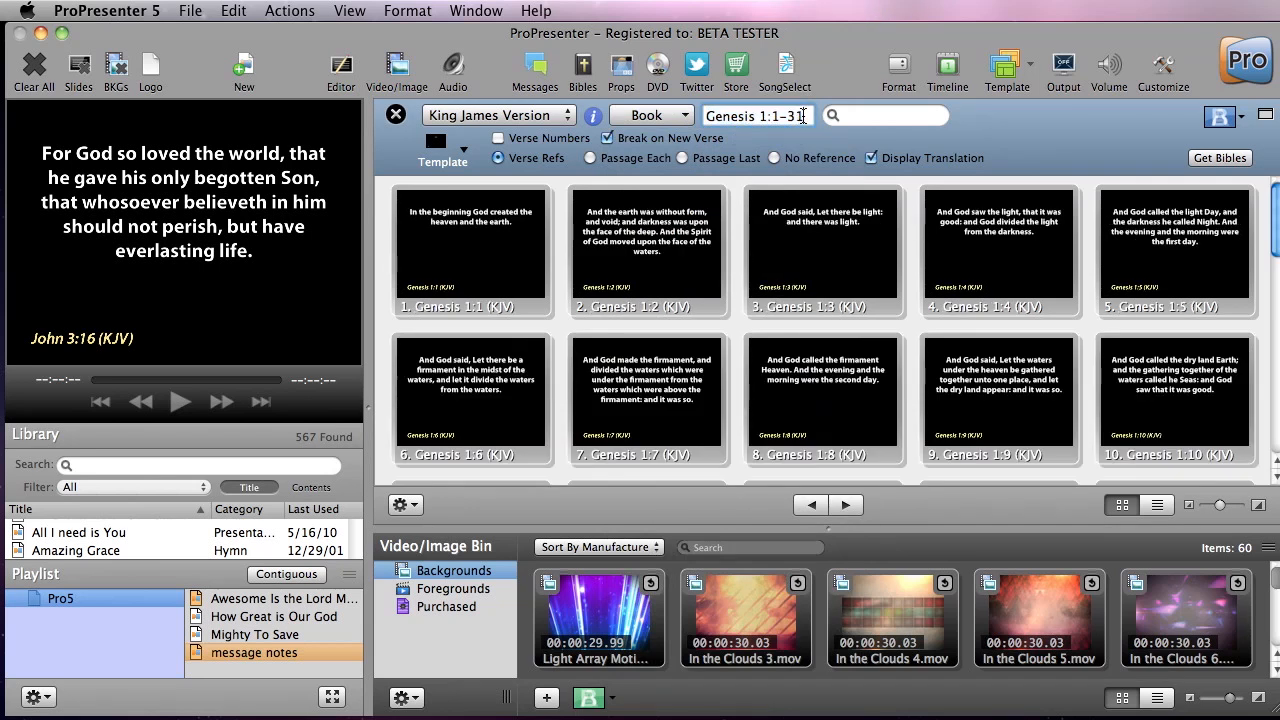
click(757, 115)
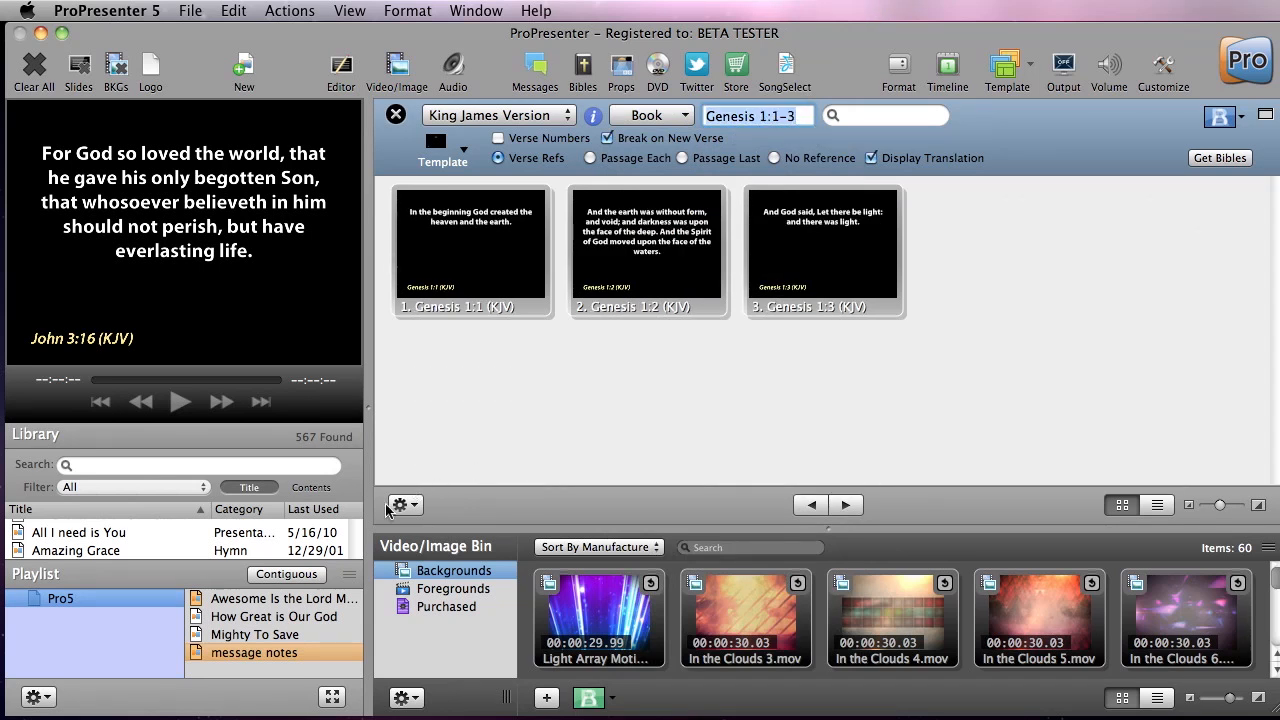
mouse_move(534, 554)
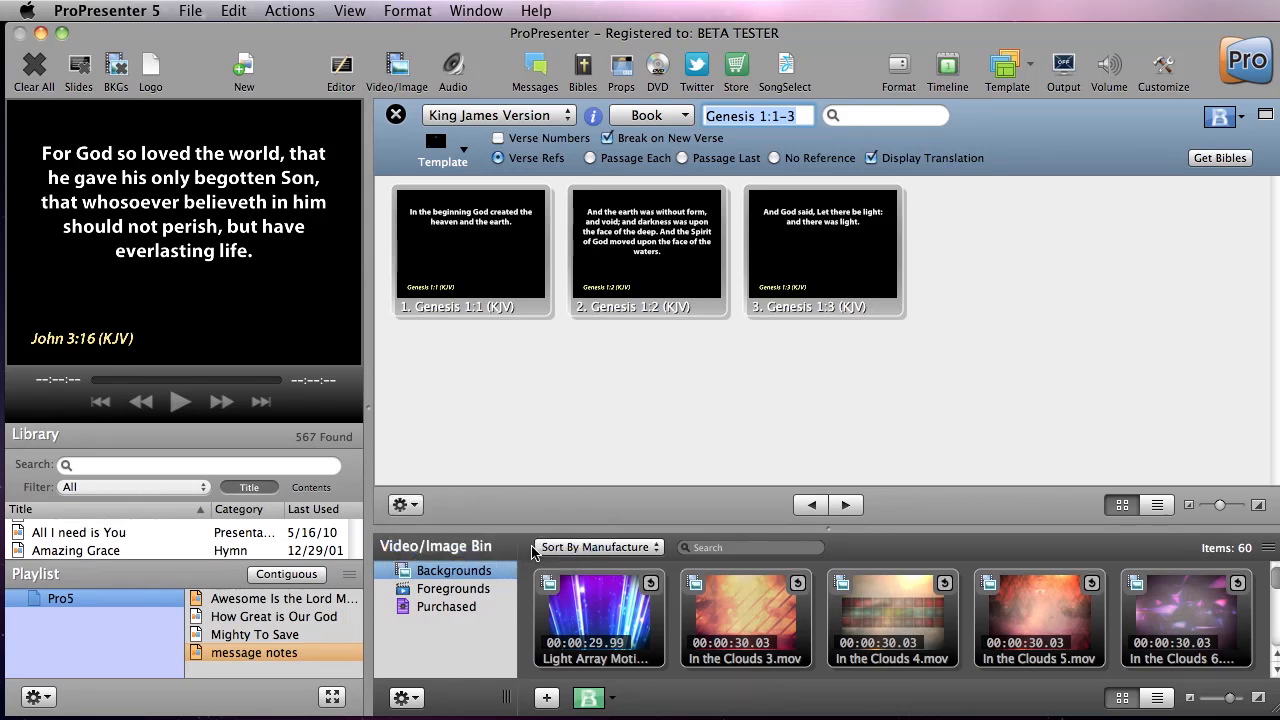
click(254, 652)
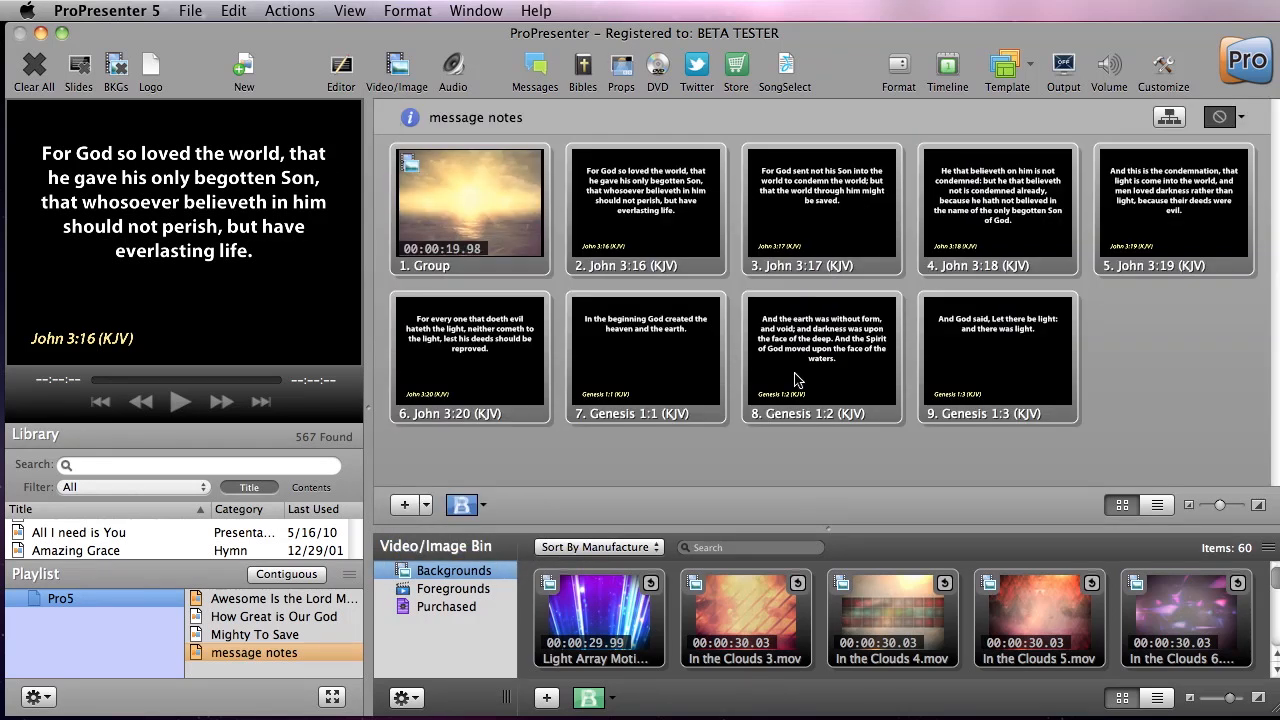
mouse_move(853, 297)
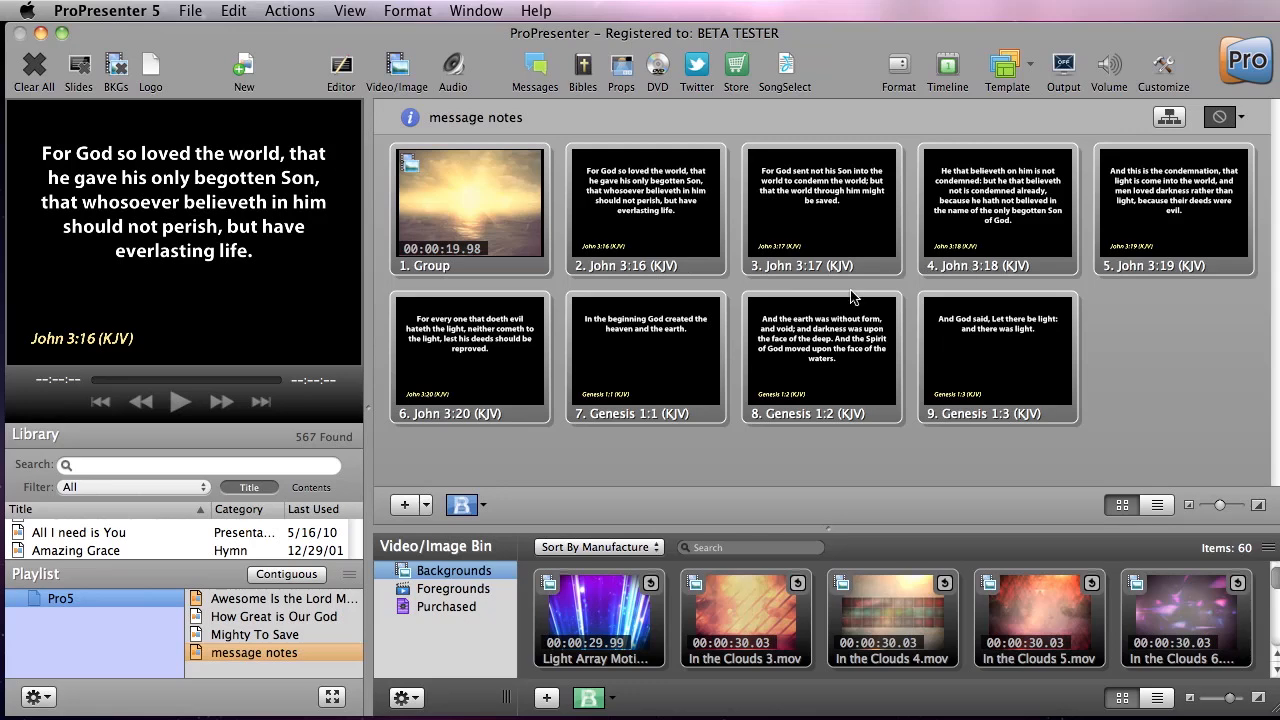
mouse_move(930, 430)
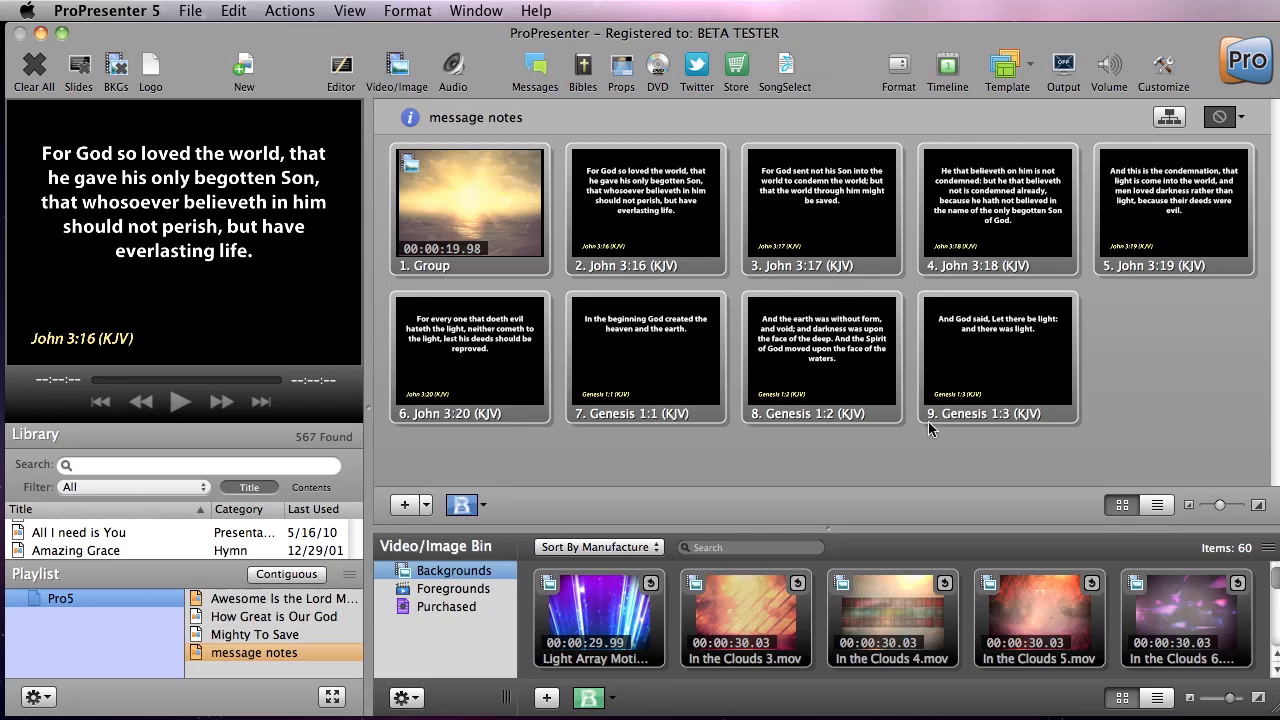